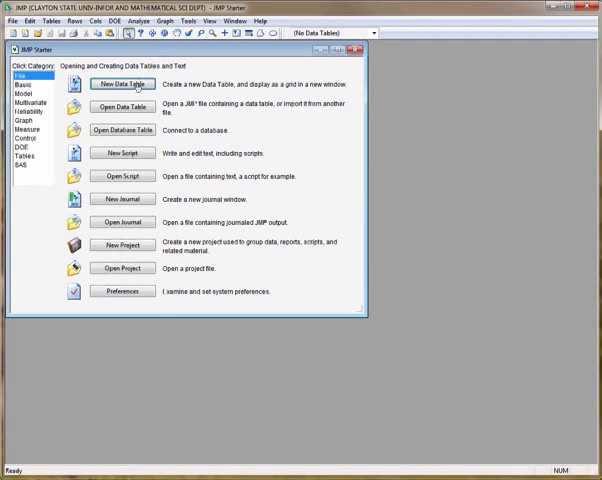
- Create a new empty data table from JMP Starter
{"action": "left_click", "coordinate": [122, 84]}
{"action": "type", "text": "1.25"}
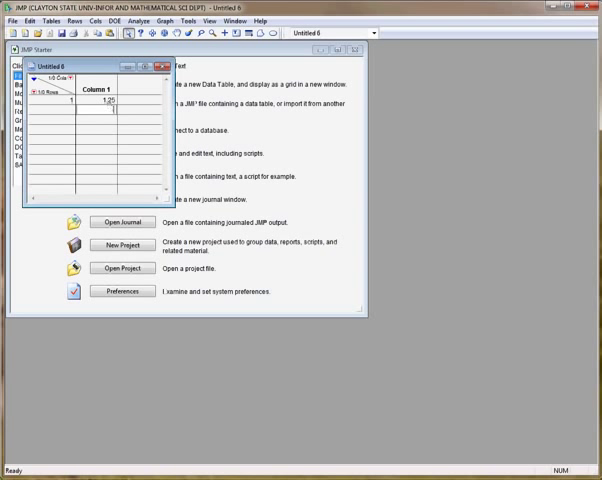
- Enter -0.67 in row 2 and add Column 2 with an empty formula editor
{"action": "type", "text": "-6"}
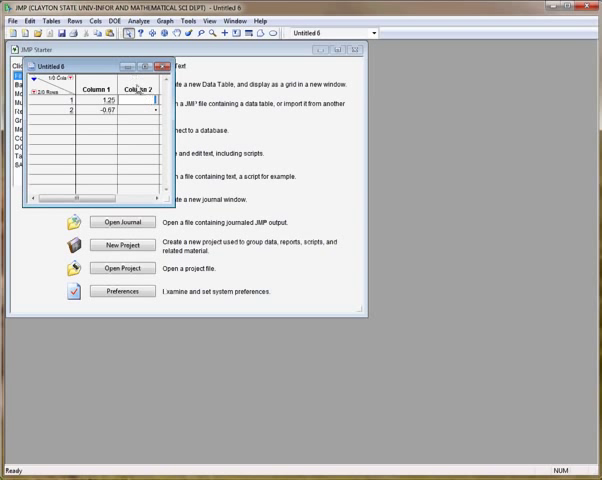
{"action": "left_click", "coordinate": [138, 89]}
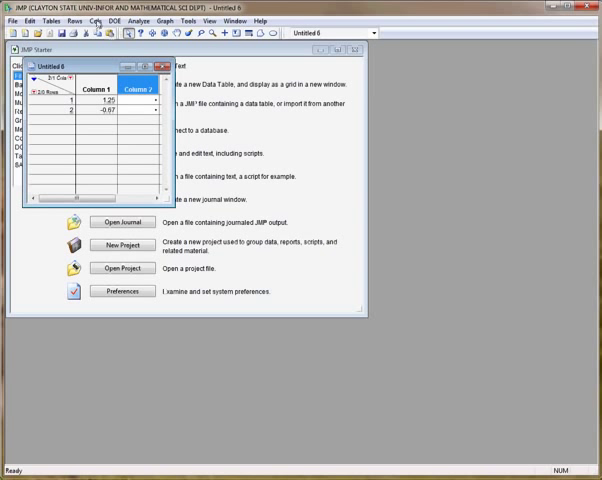
{"action": "left_click", "coordinate": [96, 19]}
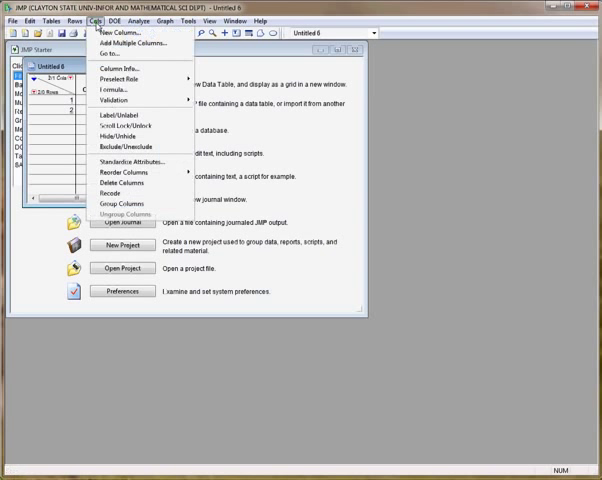
{"action": "left_click", "coordinate": [113, 89]}
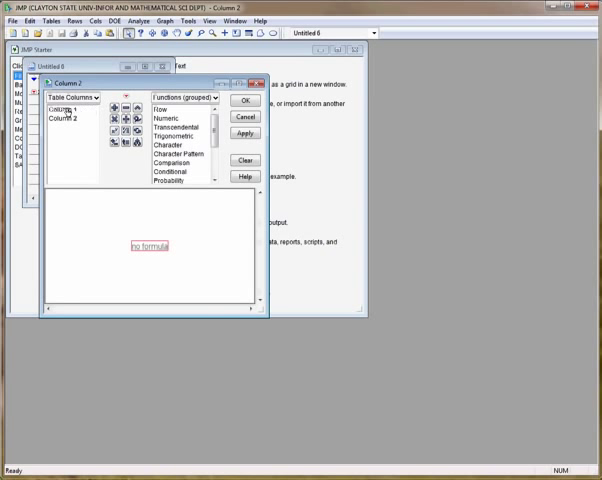
- Build the formula Normal Distribution(Column 1) from the Probability functions
{"action": "left_click", "coordinate": [66, 100]}
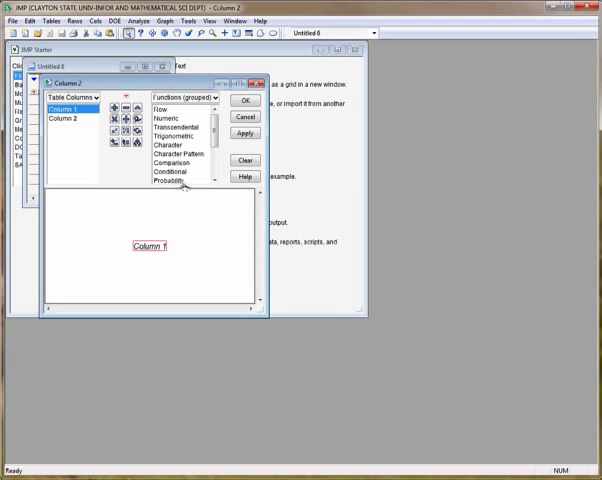
{"action": "left_click", "coordinate": [172, 184]}
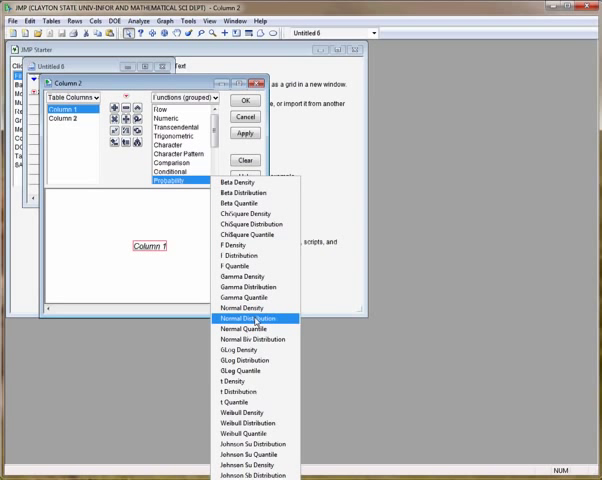
{"action": "left_click", "coordinate": [247, 318]}
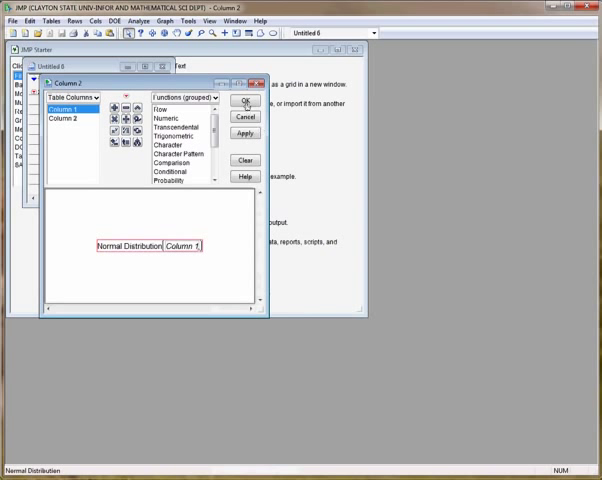